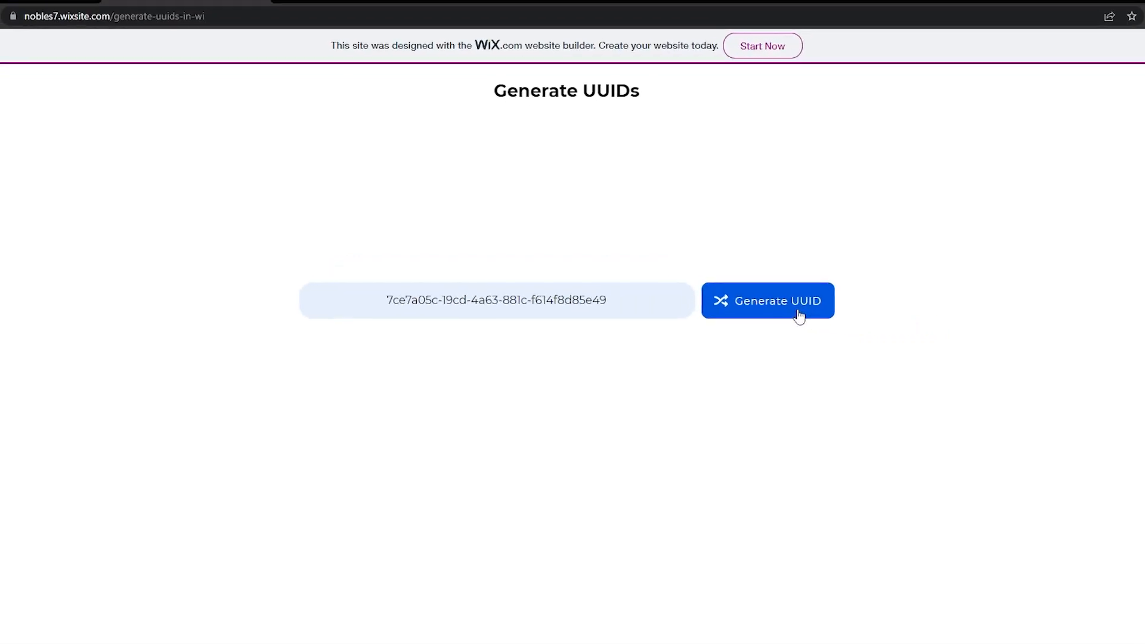
Trigger Generate UUID seven times on the live page, refilling the text box with a new random UUID each time
left_click(765, 301)
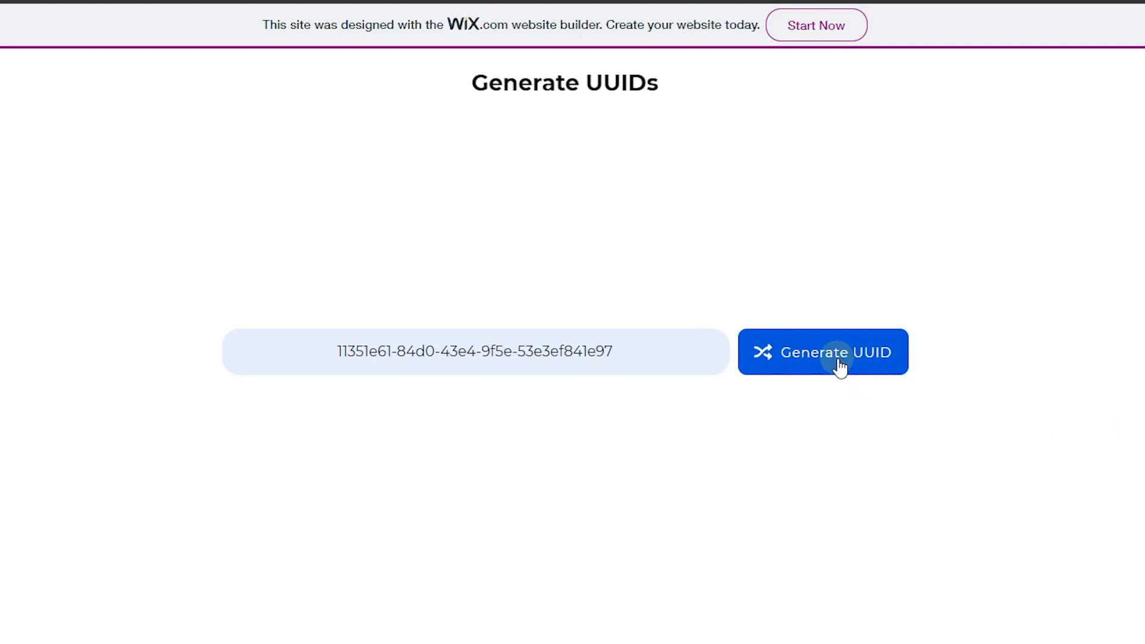
left_click(822, 350)
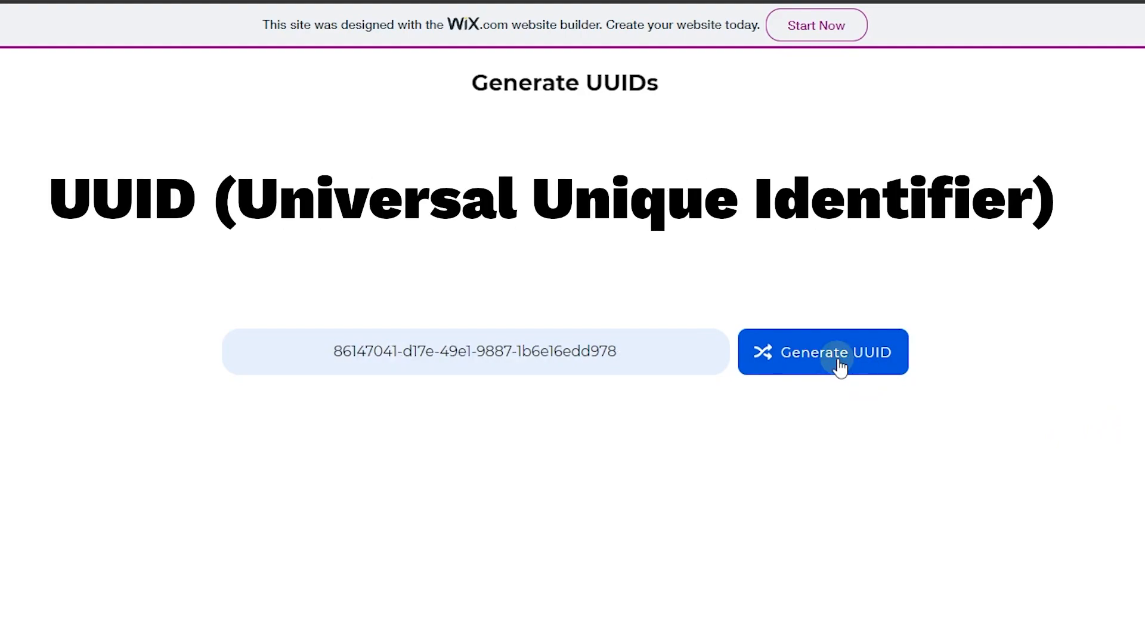
left_click(823, 350)
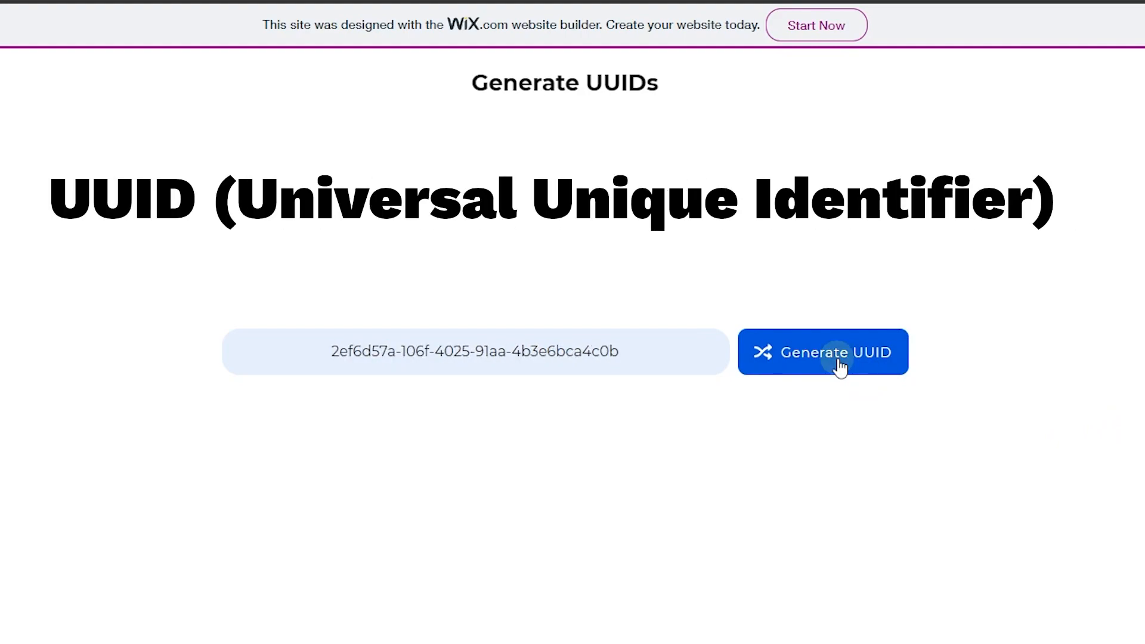
left_click(823, 352)
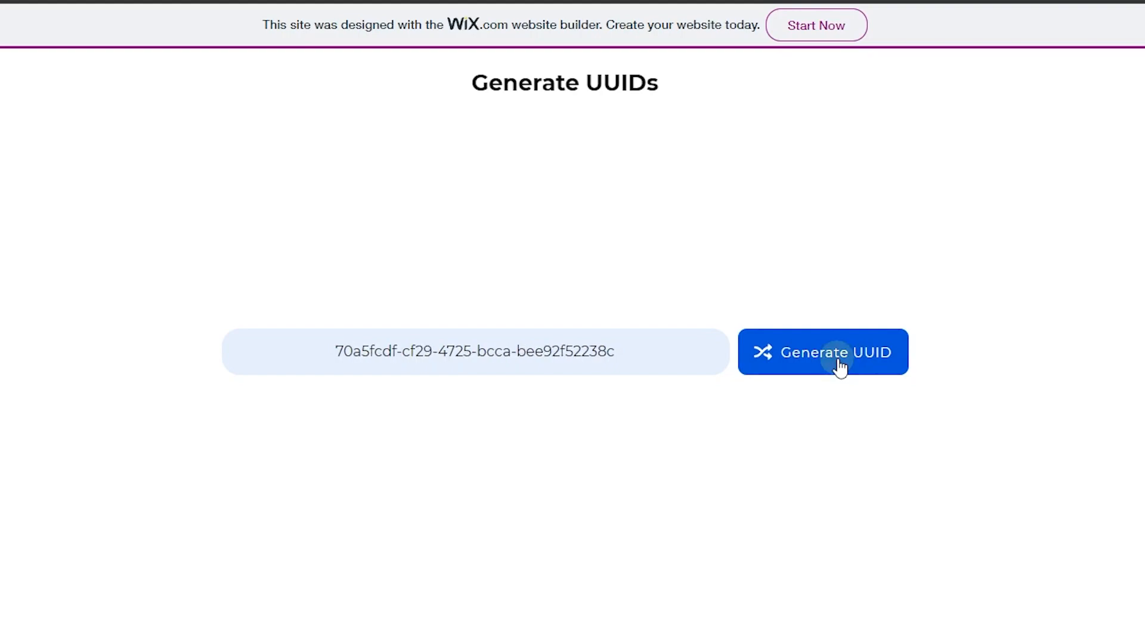
left_click(823, 351)
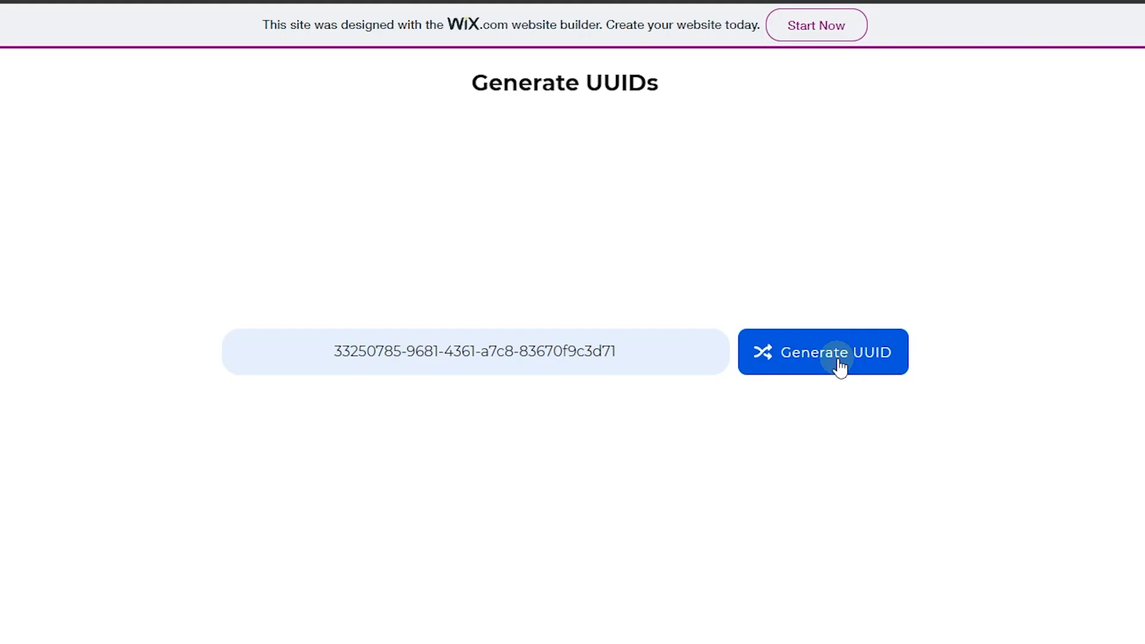
left_click(822, 352)
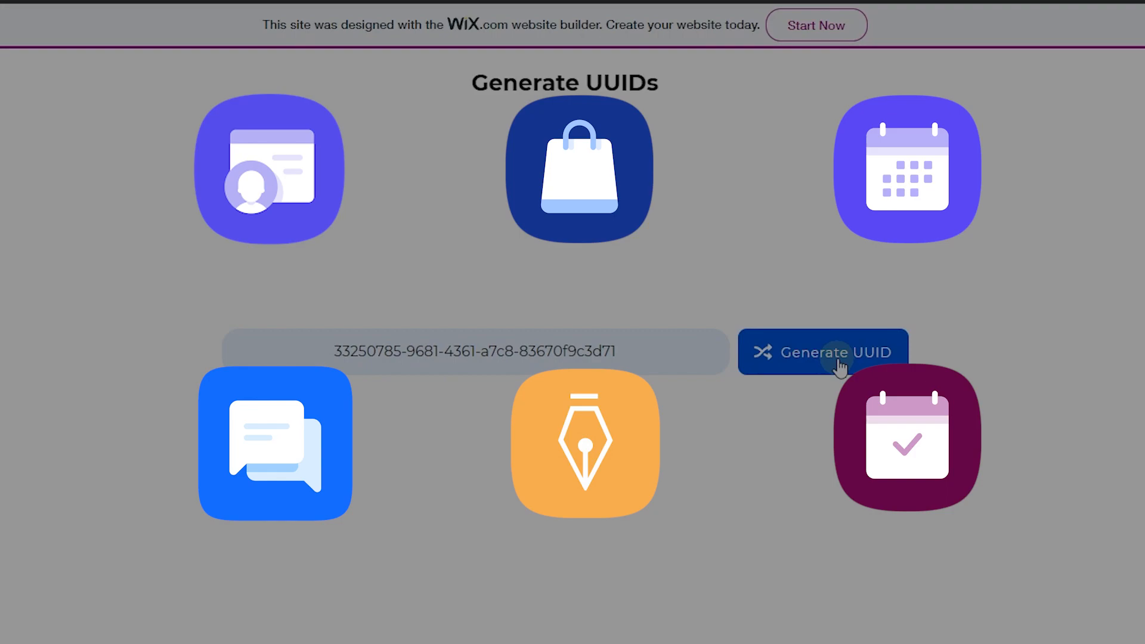
left_click(823, 352)
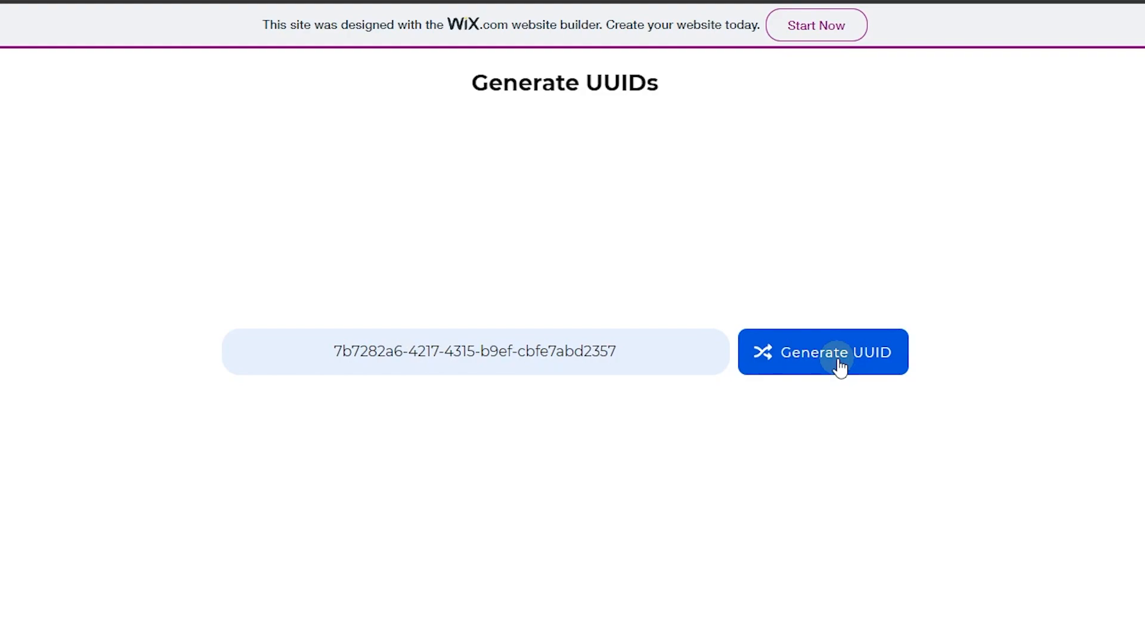